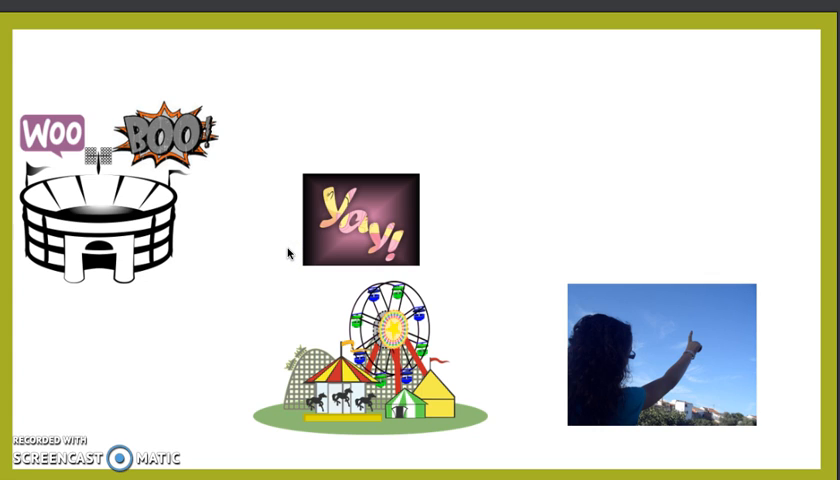
left_click(556, 266)
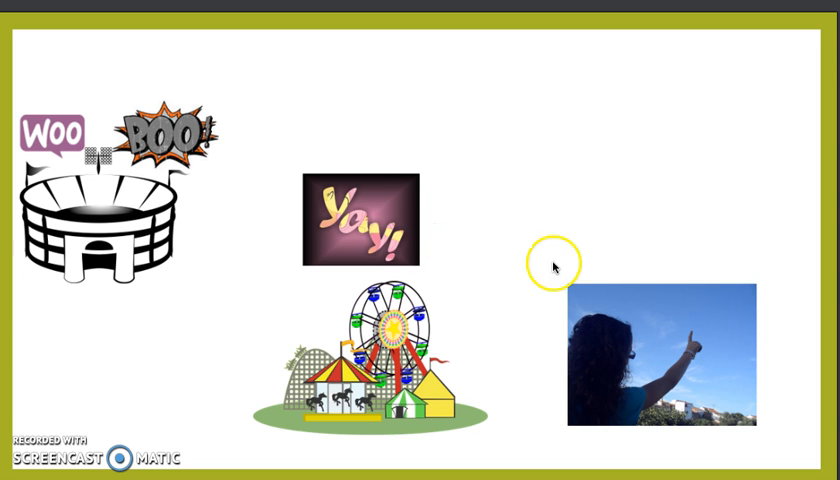